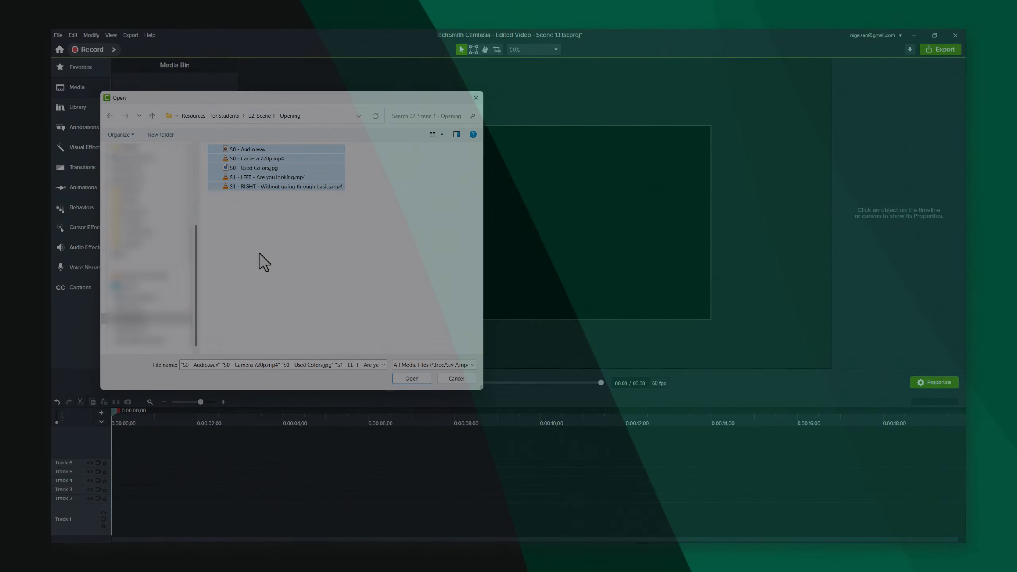
# Step: Bring up Camtasia's Preferences dialog on the Program tab via Edit > Preferences
pyautogui.click(411, 378)
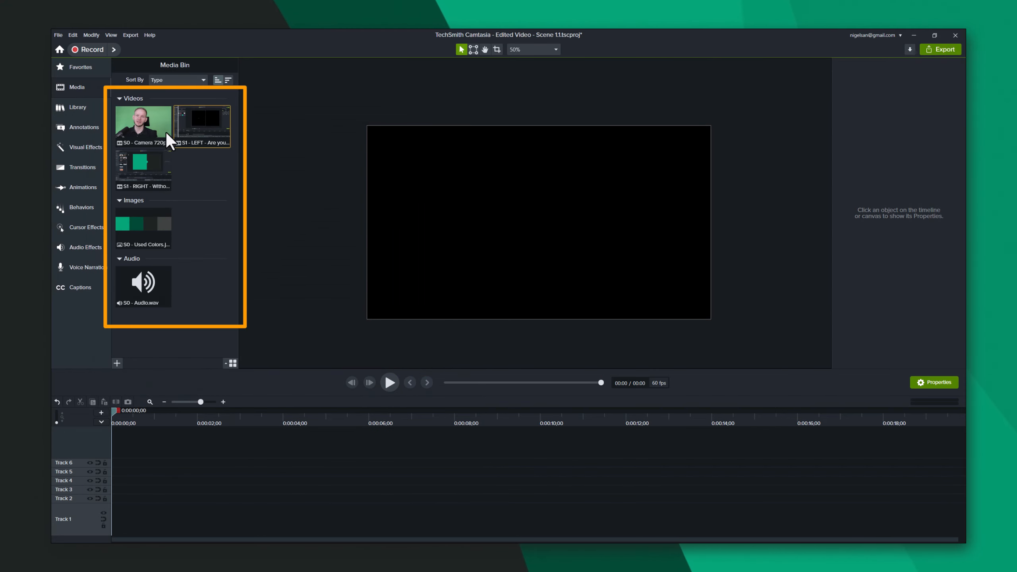
pyautogui.moveTo(71, 97)
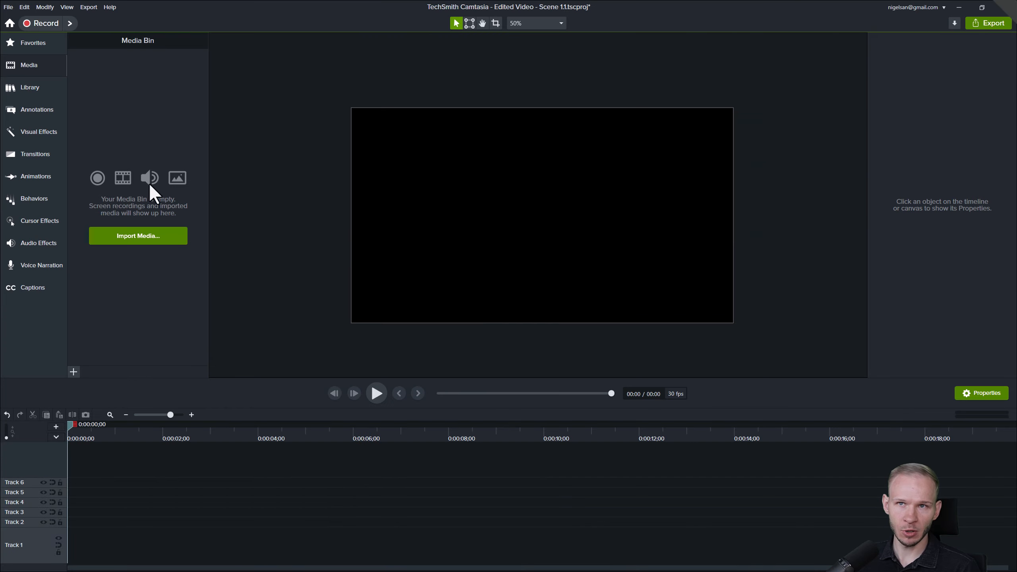
pyautogui.click(66, 7)
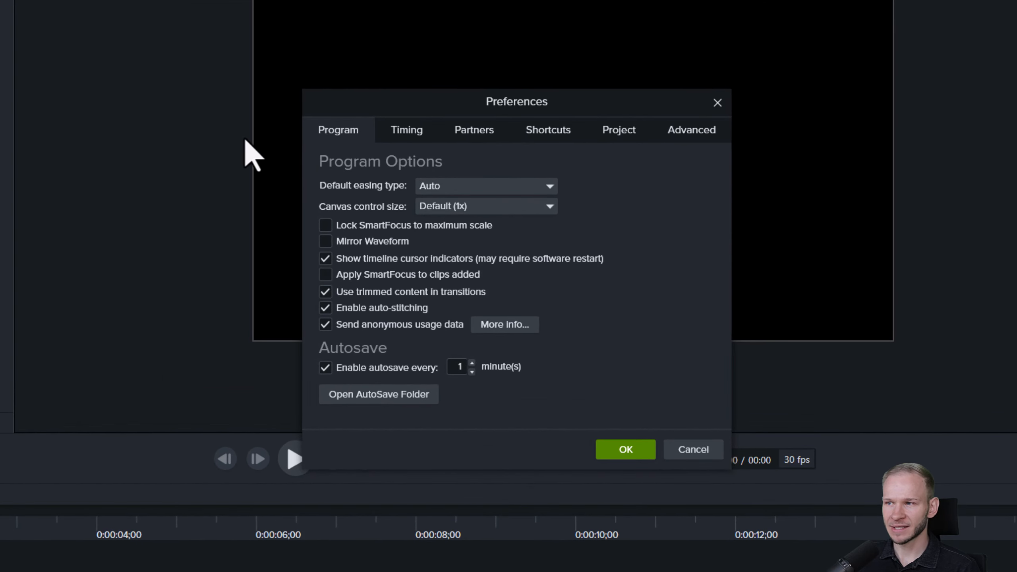
pyautogui.moveTo(624, 156)
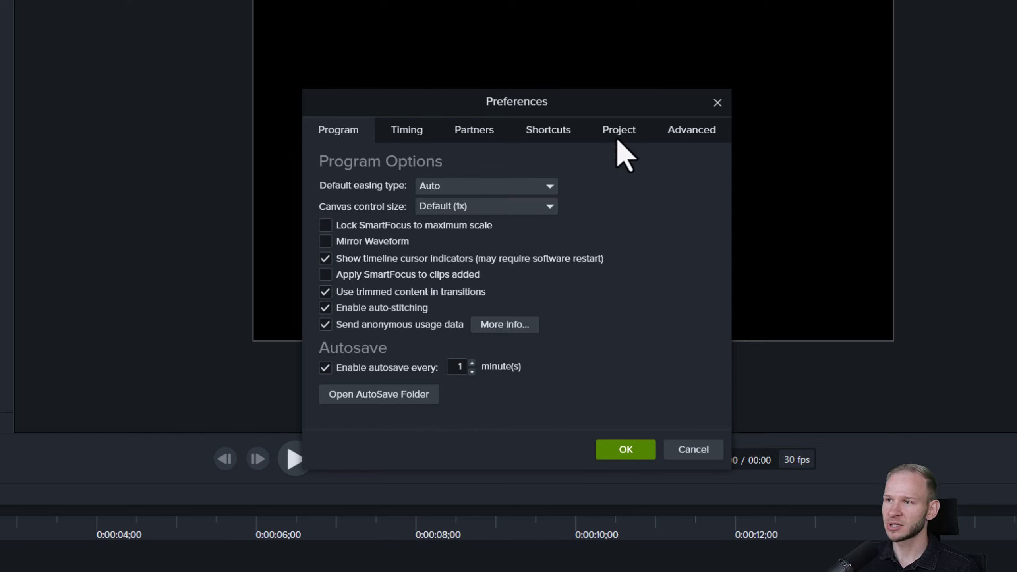
# Step: Show the Project defaults of 2560×1440 and review the 60 fps frame rate choices
pyautogui.click(618, 129)
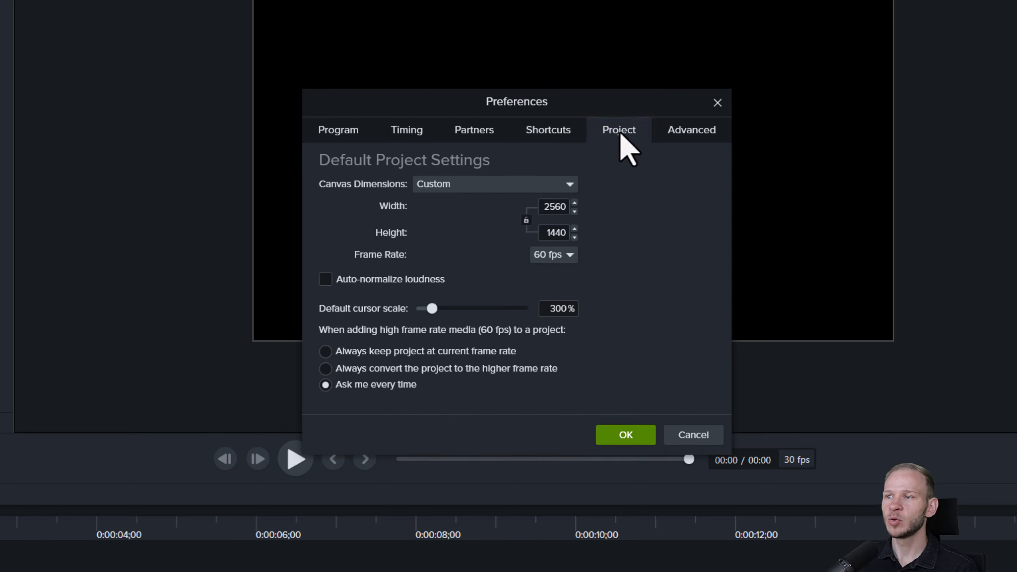
pyautogui.moveTo(627, 341)
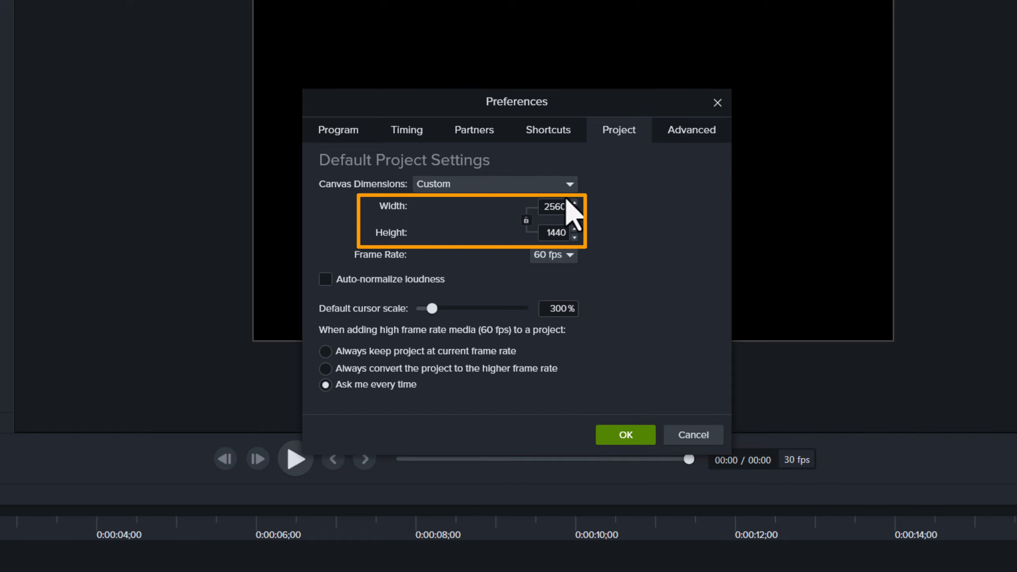
pyautogui.moveTo(609, 279)
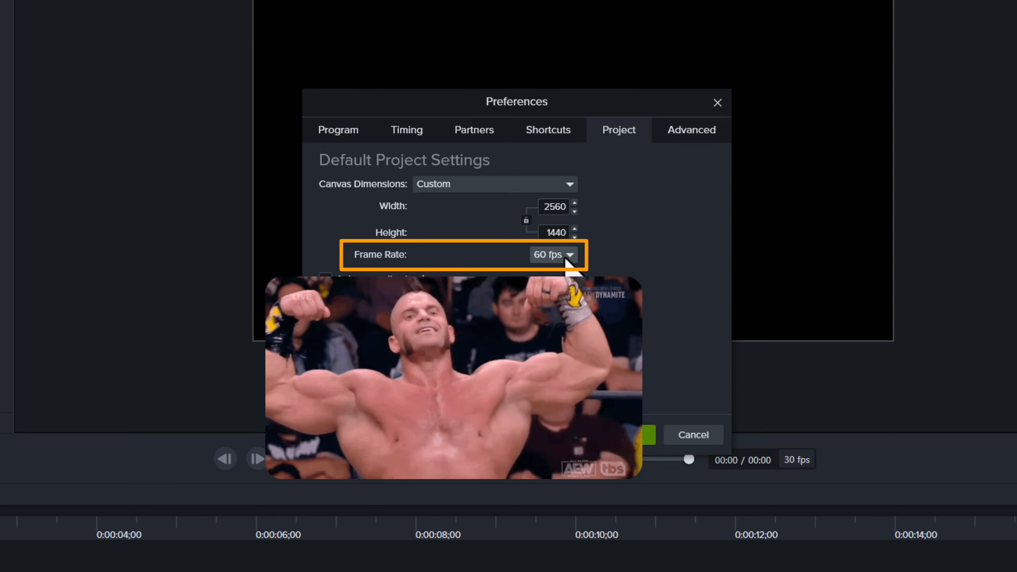
pyautogui.click(552, 254)
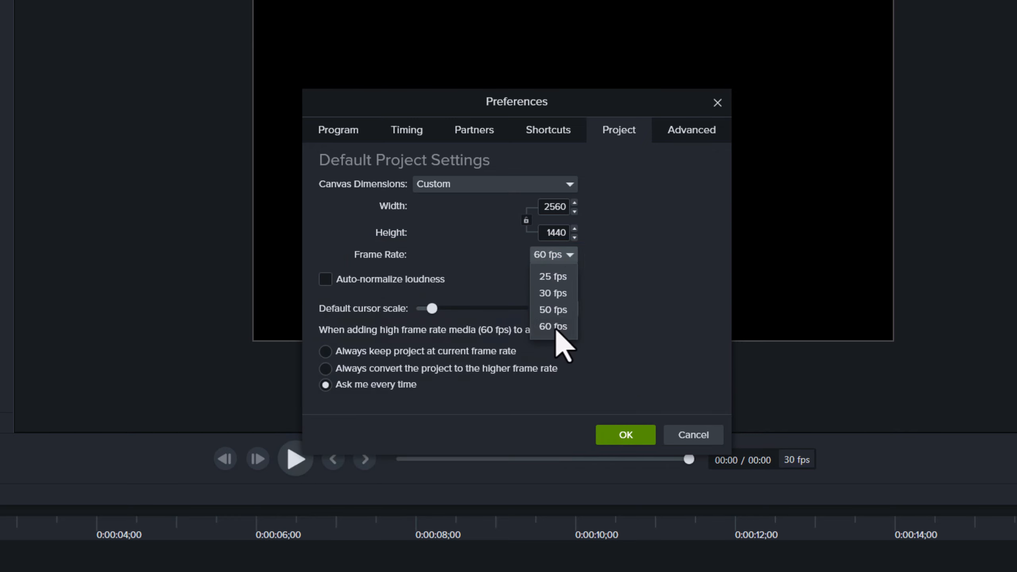
pyautogui.moveTo(563, 340)
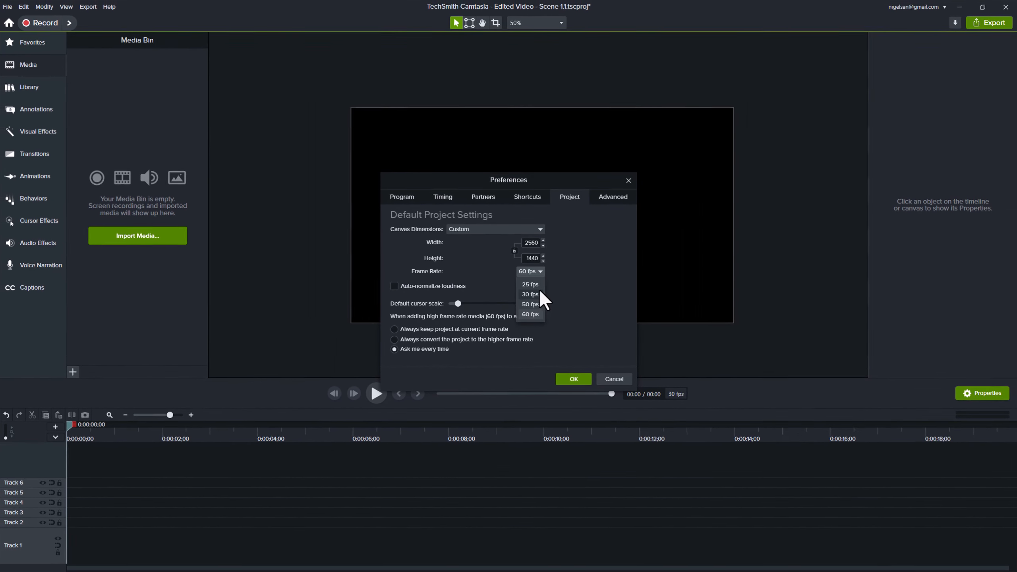
pyautogui.moveTo(193, 450)
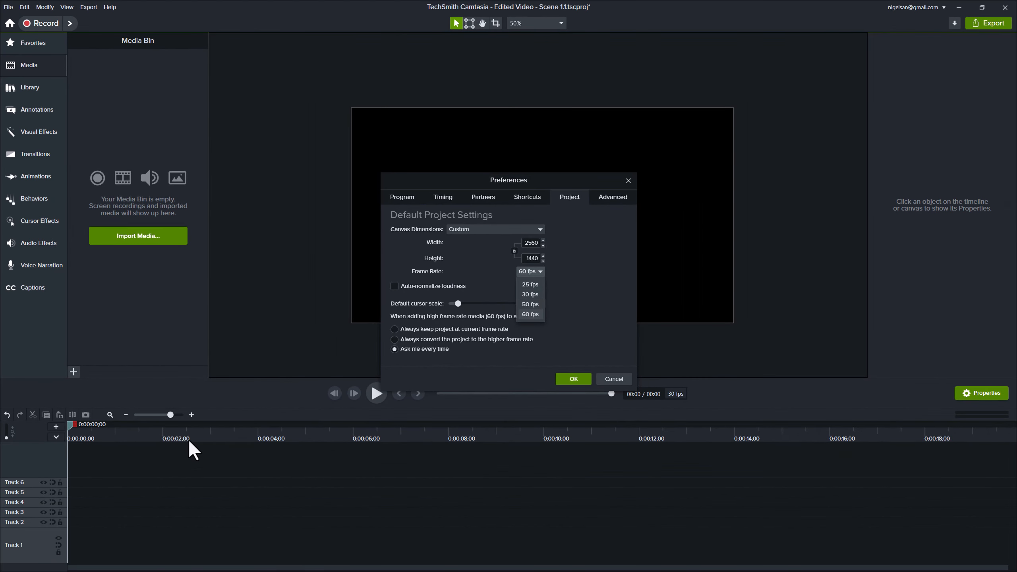
pyautogui.moveTo(220, 461)
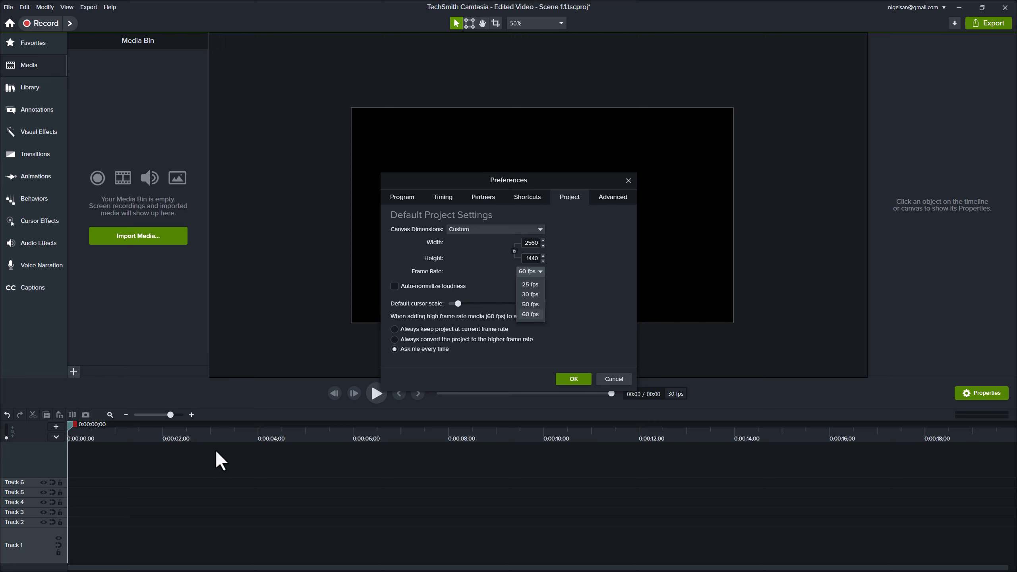
pyautogui.moveTo(535, 305)
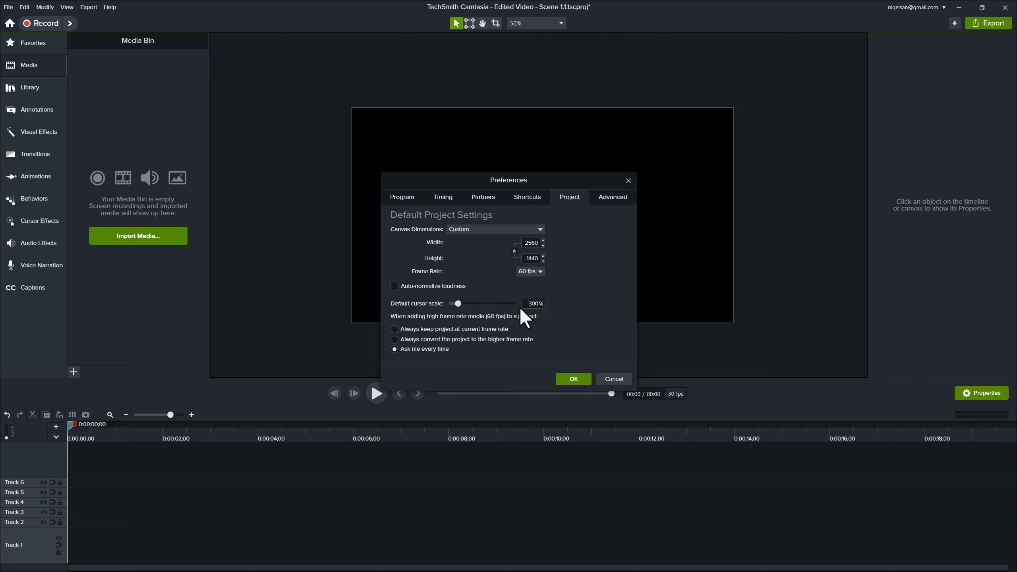
pyautogui.moveTo(537, 314)
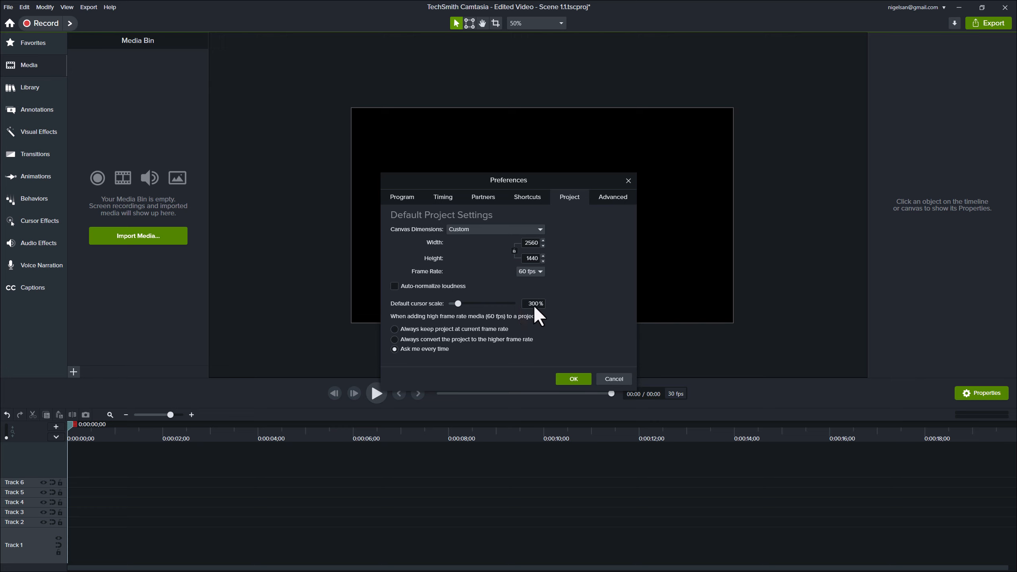
pyautogui.moveTo(544, 233)
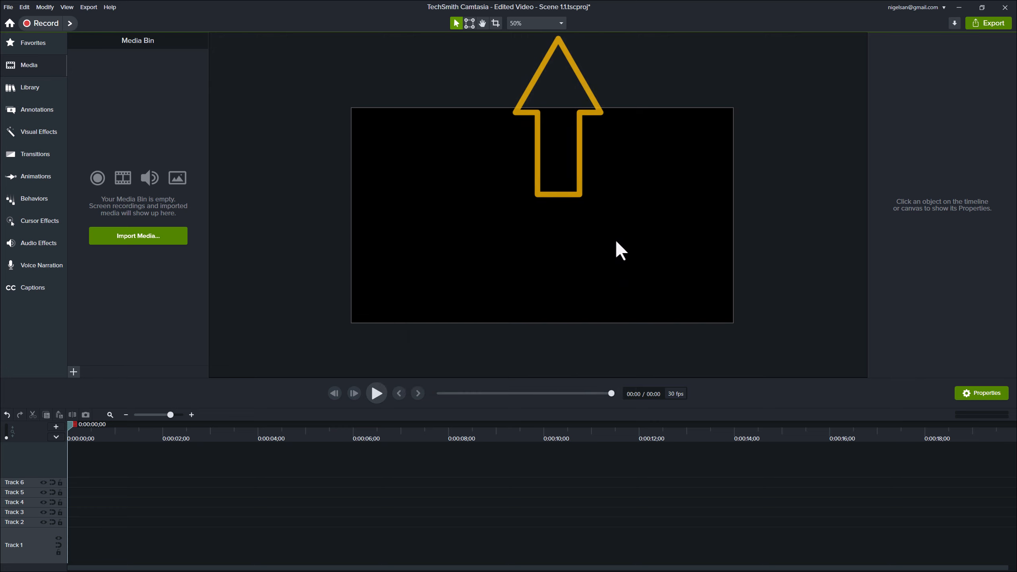
pyautogui.moveTo(609, 190)
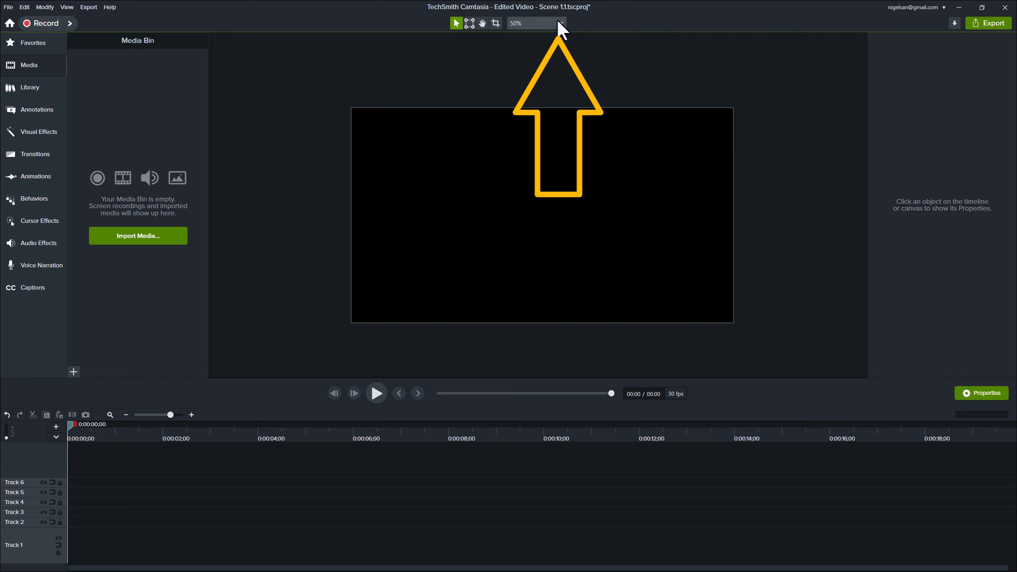
# Step: Drop down the canvas zoom menu to reveal Project Settings…
pyautogui.click(560, 23)
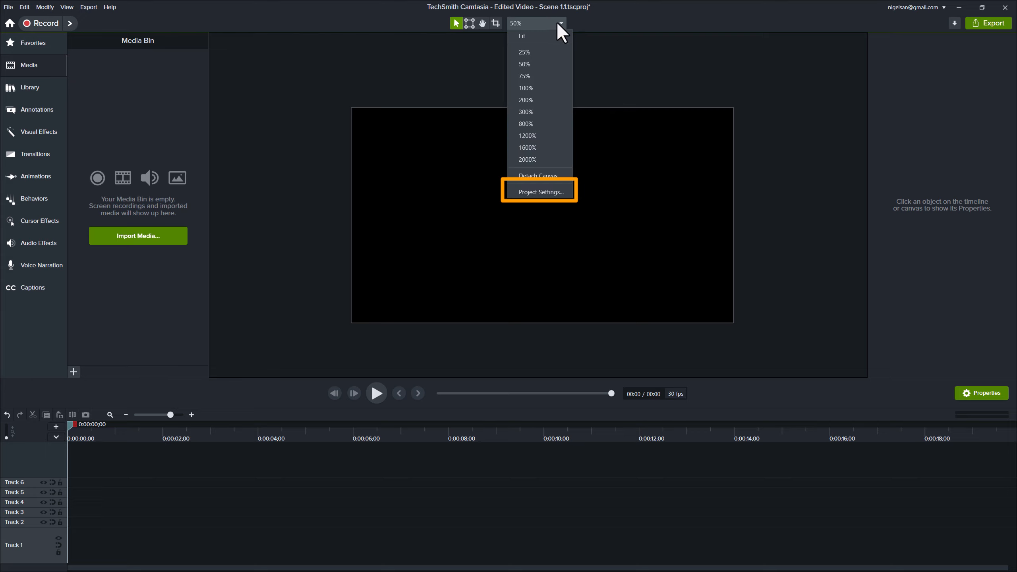
# Step: Set the current 1920×1080 project's frame rate to 60 fps and apply it
pyautogui.click(538, 191)
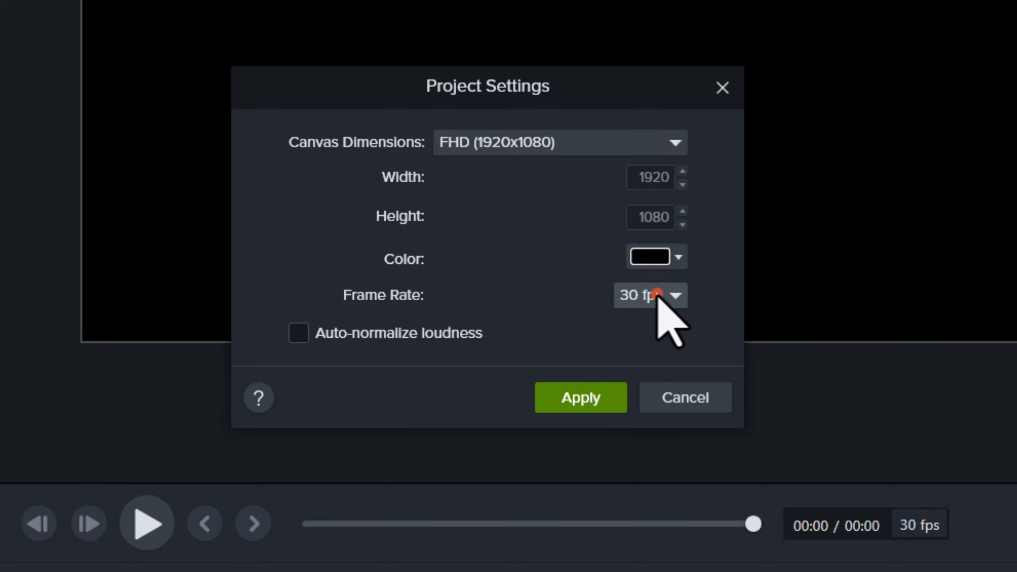
pyautogui.click(650, 295)
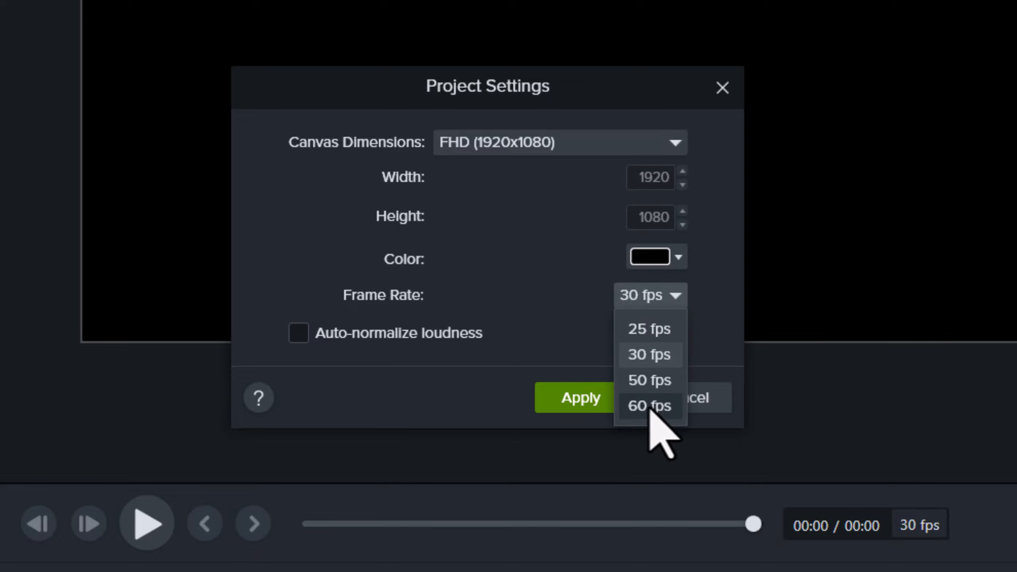
pyautogui.click(650, 405)
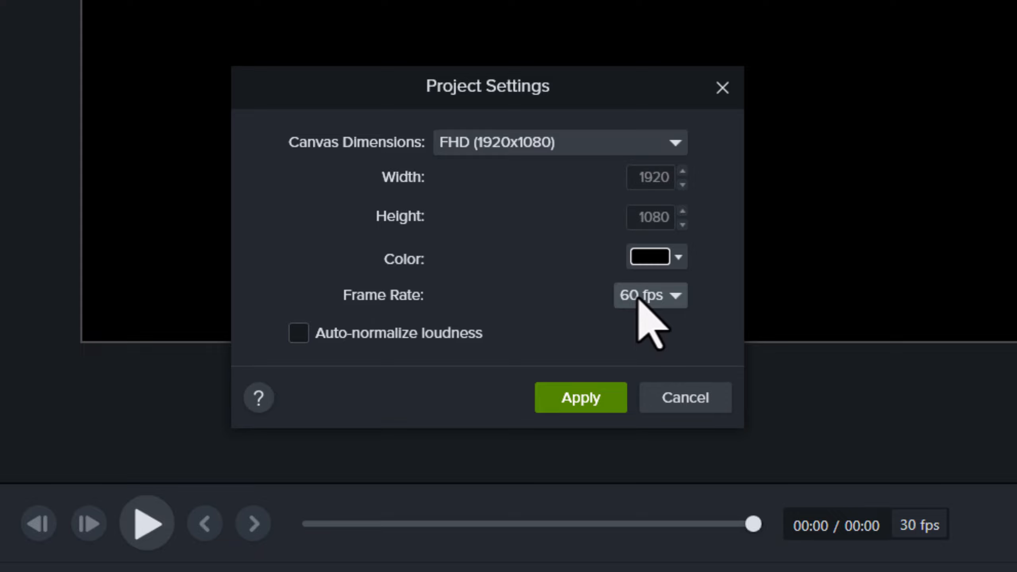
pyautogui.moveTo(348, 395)
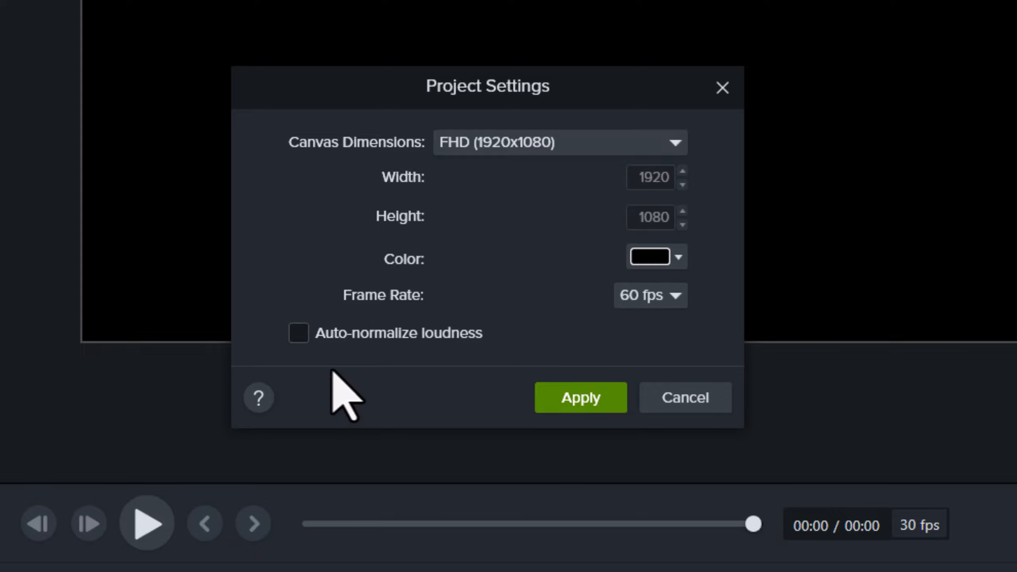
pyautogui.moveTo(620, 369)
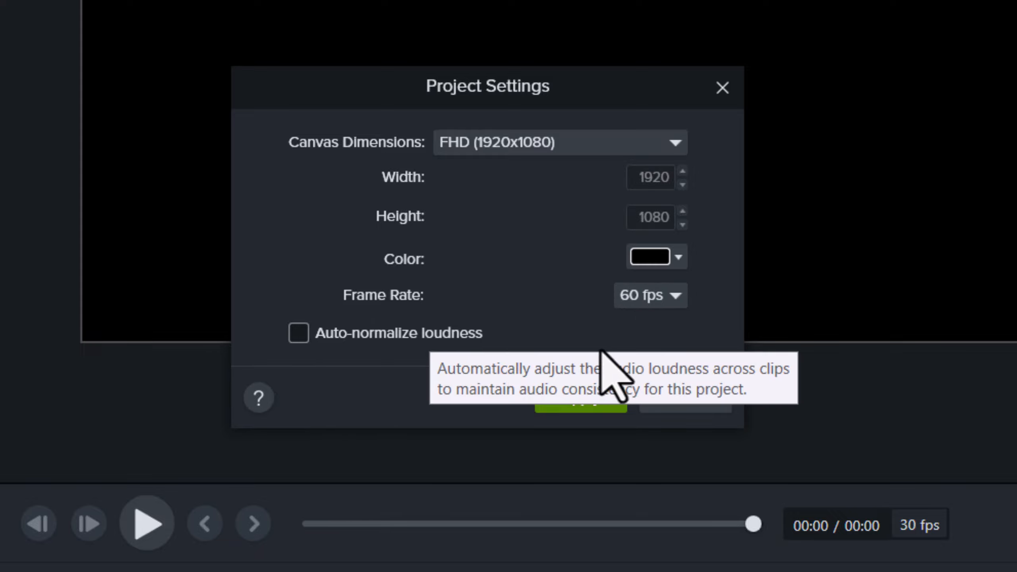
pyautogui.moveTo(788, 415)
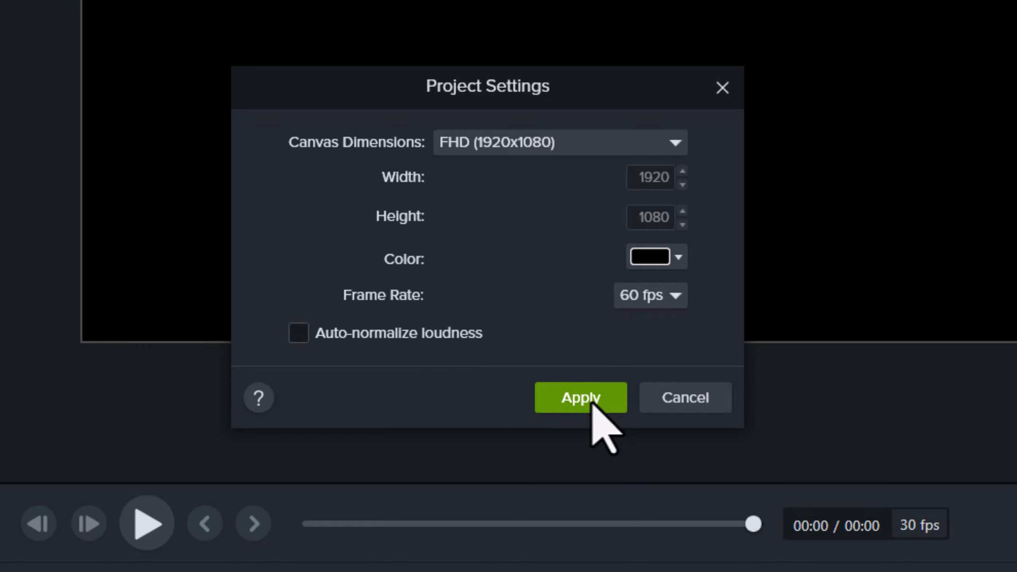
pyautogui.moveTo(444, 363)
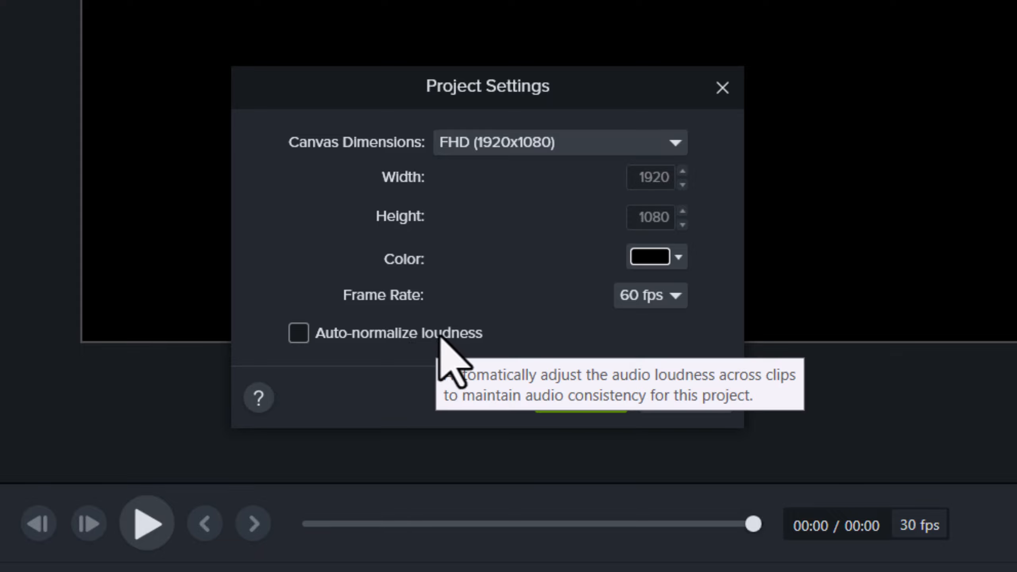
pyautogui.moveTo(743, 321)
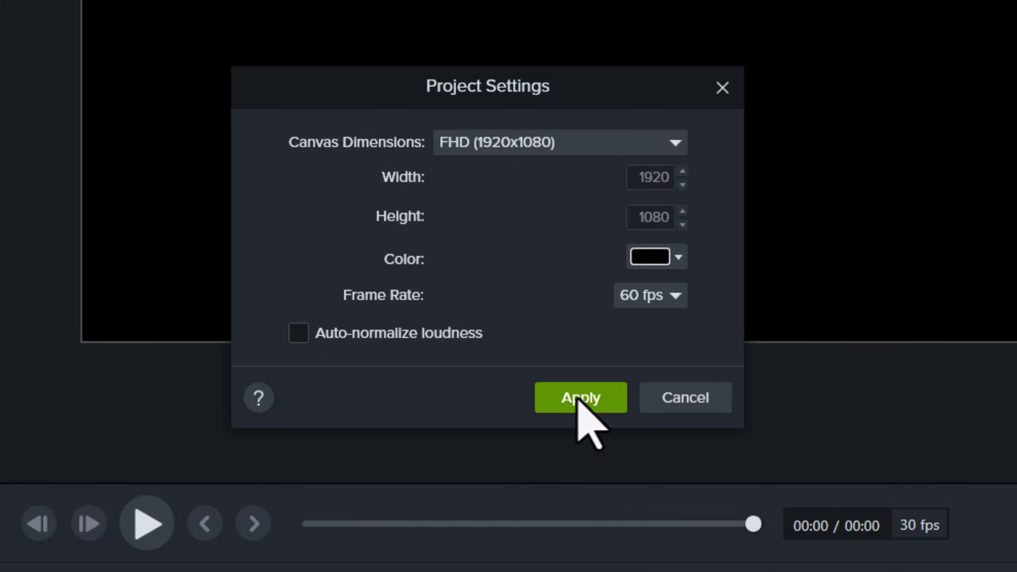
pyautogui.click(580, 397)
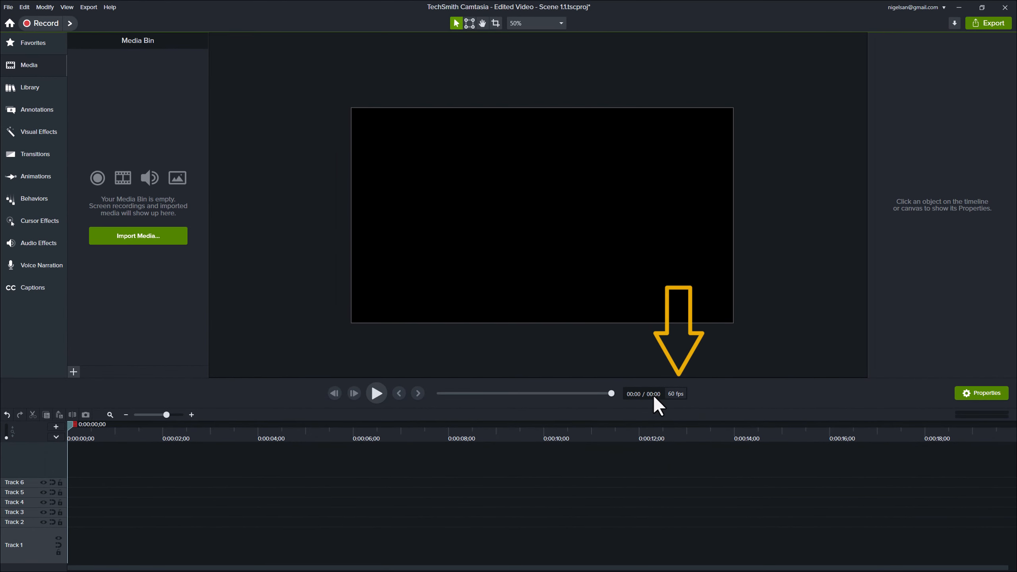
pyautogui.moveTo(356, 486)
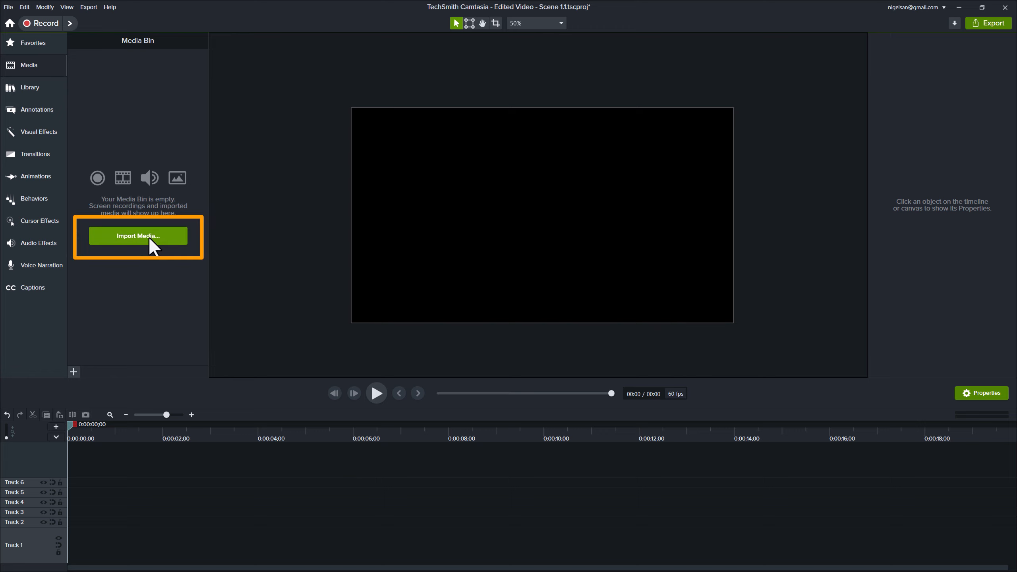
# Step: Start a media import and browse into the 02. Scene 1 - Opening folder
pyautogui.click(137, 235)
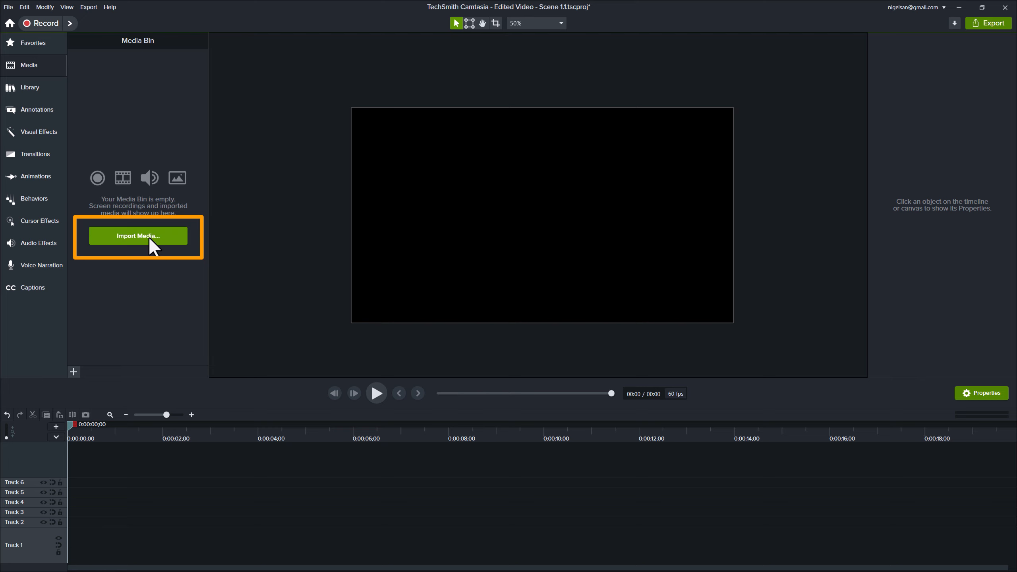
pyautogui.click(137, 235)
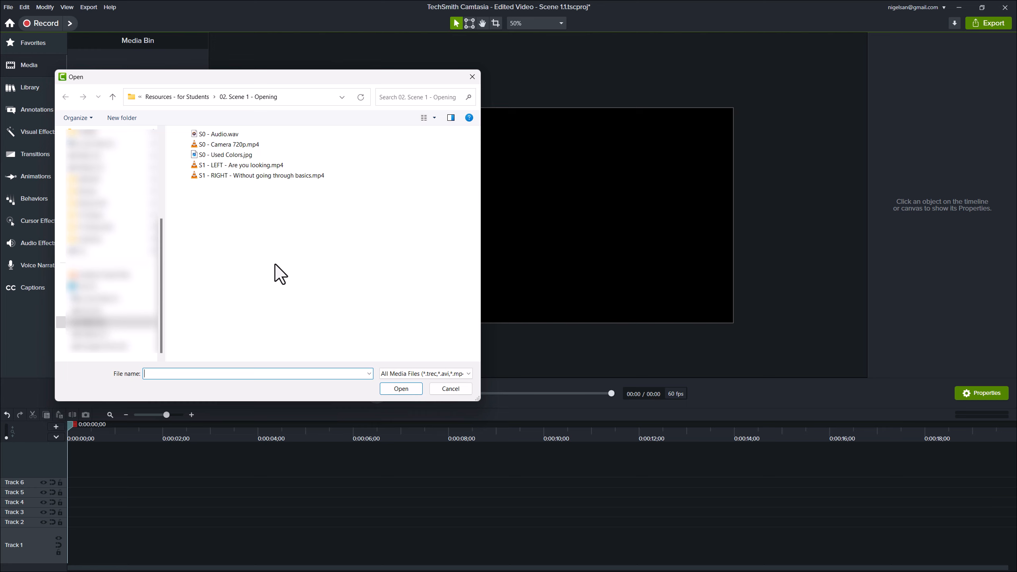
pyautogui.click(112, 97)
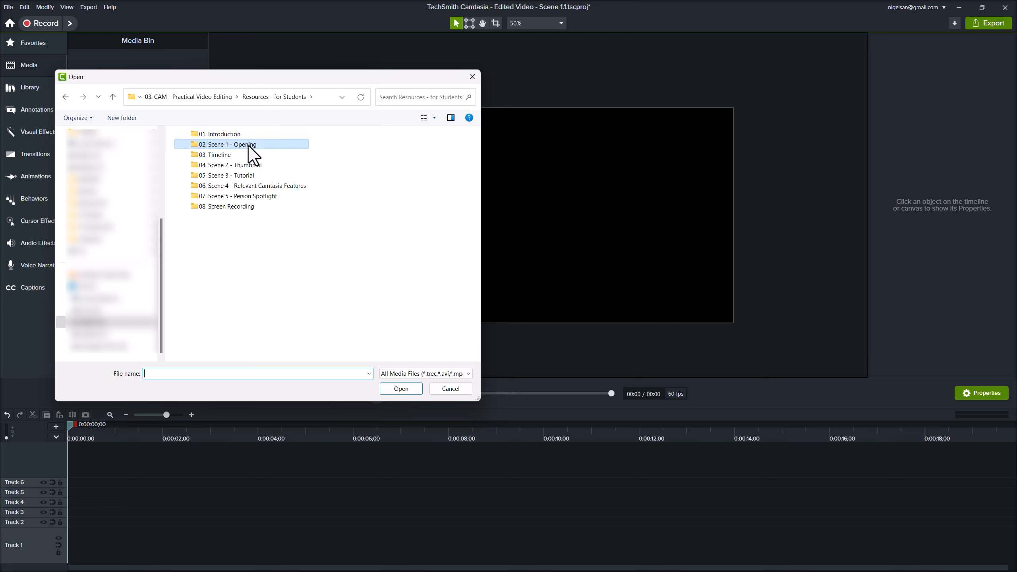
pyautogui.doubleClick(227, 144)
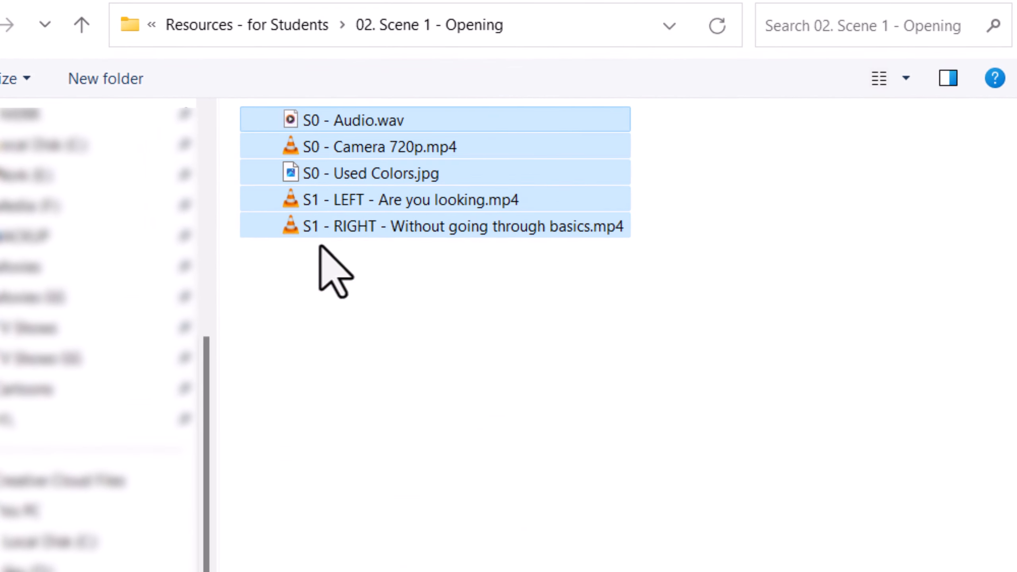
pyautogui.moveTo(402, 444)
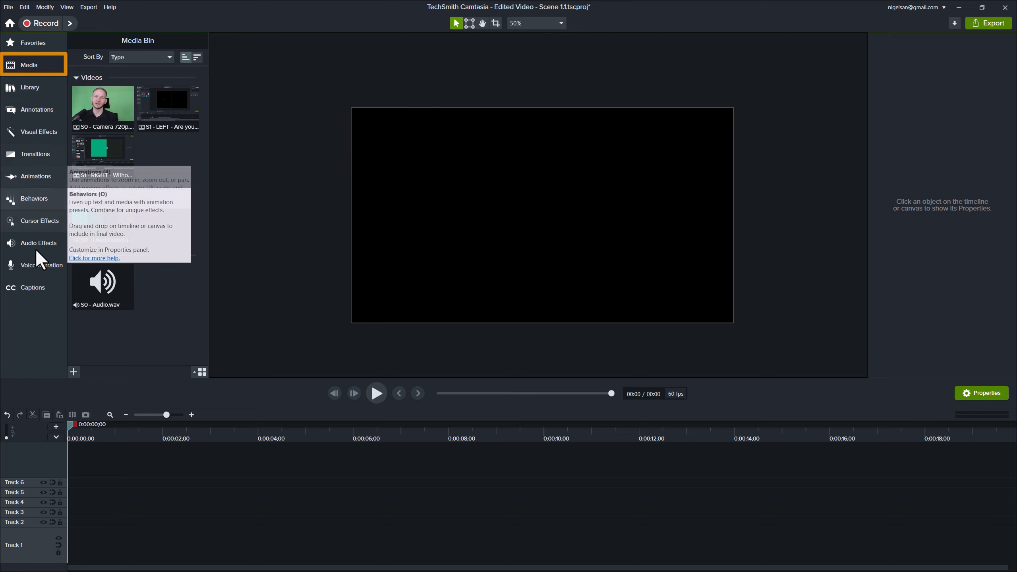
pyautogui.click(28, 65)
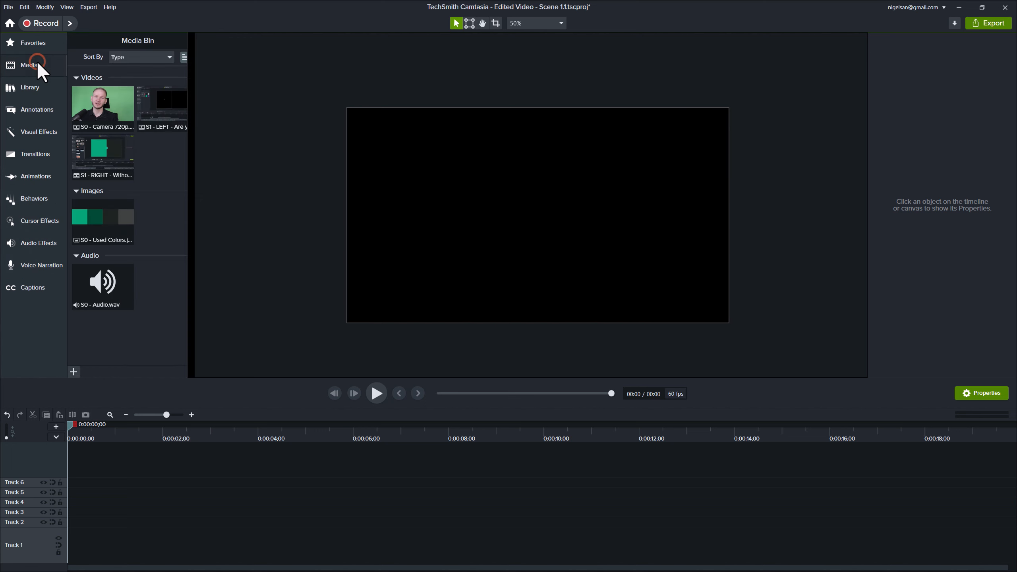
pyautogui.click(168, 104)
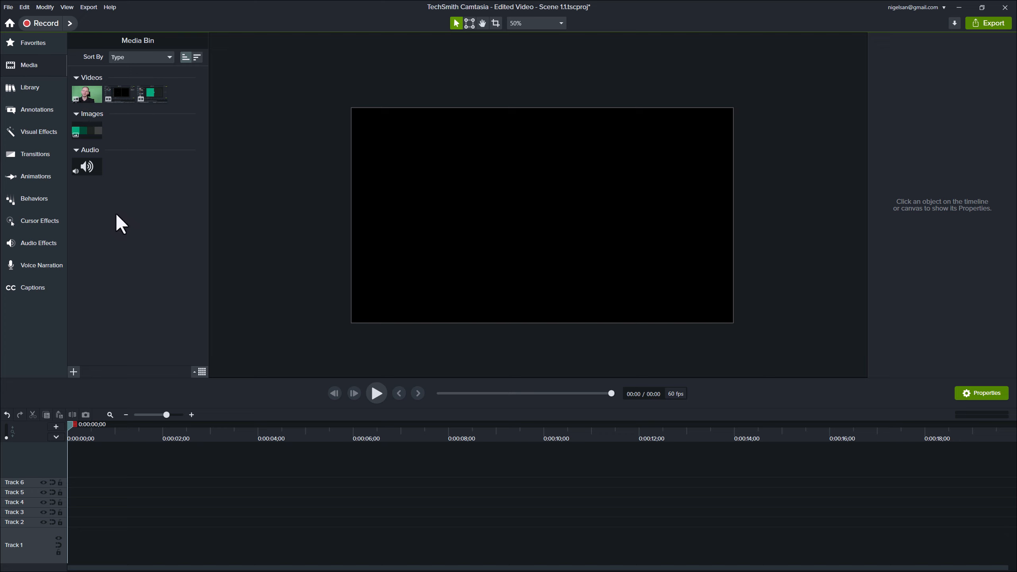
pyautogui.moveTo(187, 381)
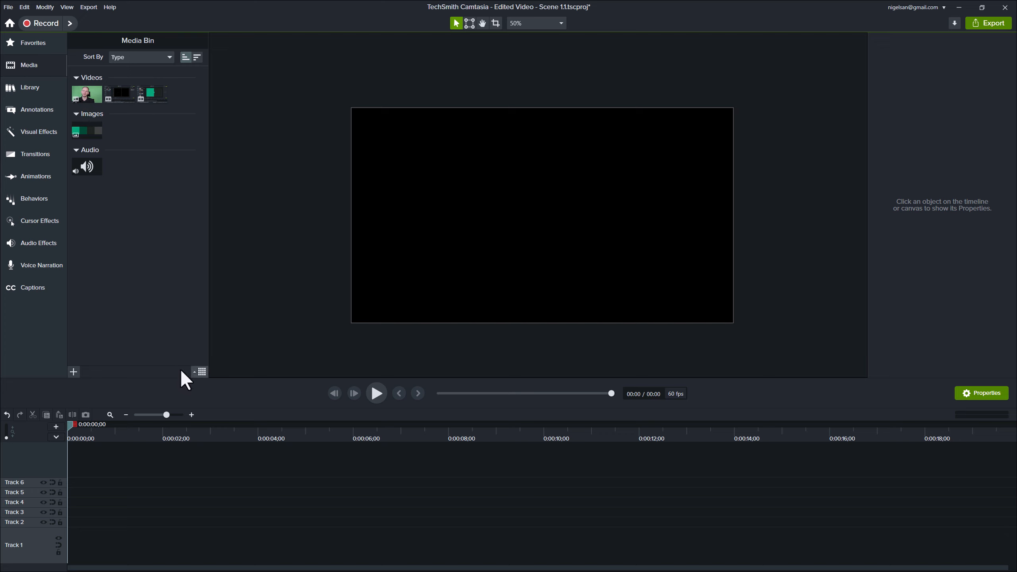
pyautogui.moveTo(142, 383)
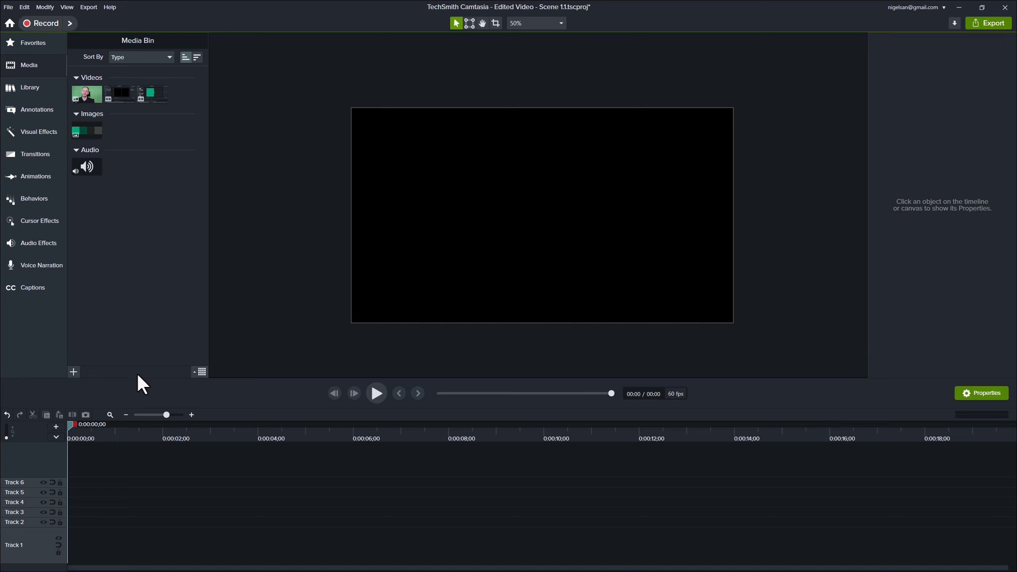
pyautogui.moveTo(199, 364)
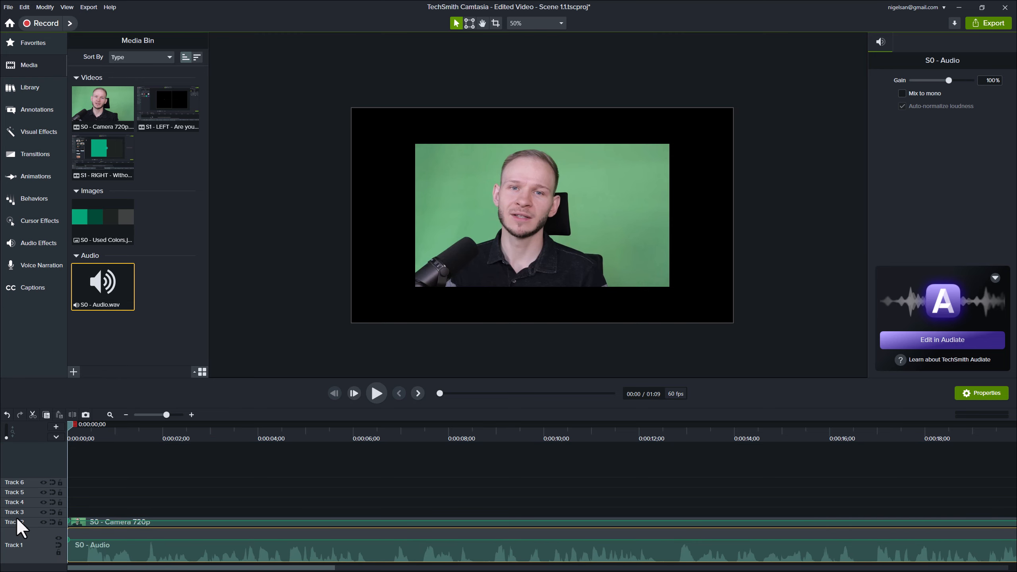
pyautogui.moveTo(19, 525)
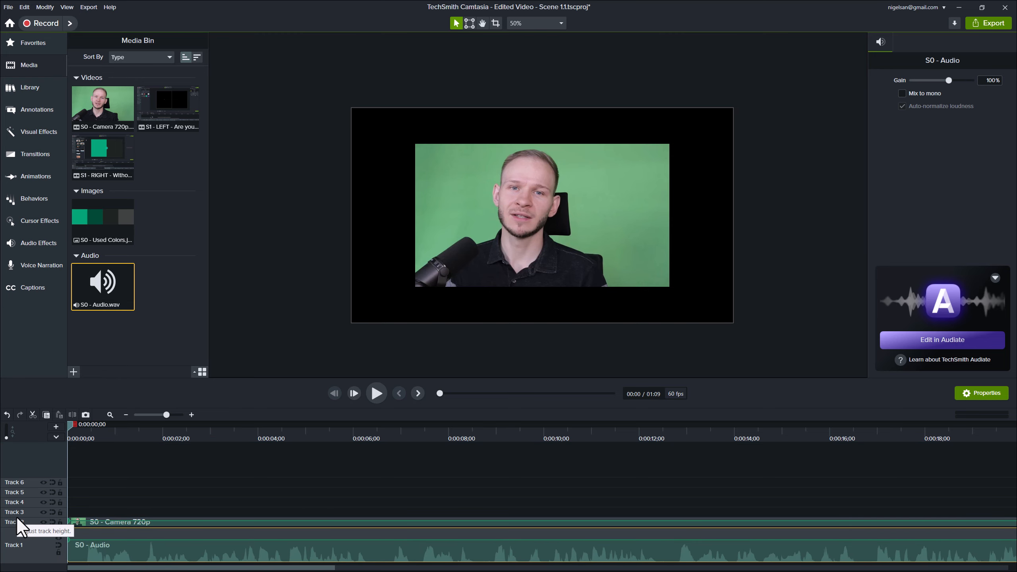
pyautogui.moveTo(29, 535)
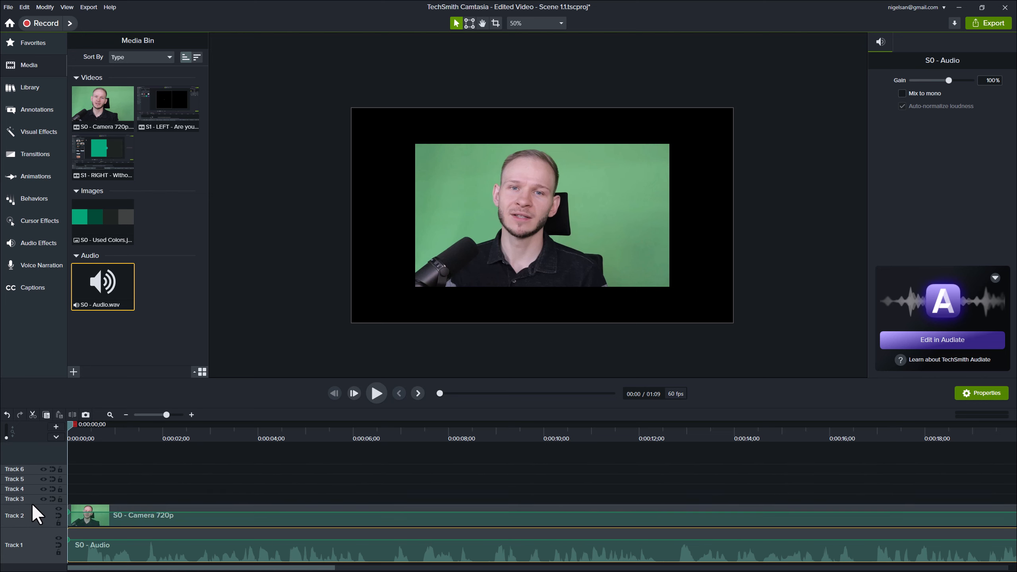
pyautogui.moveTo(30, 489)
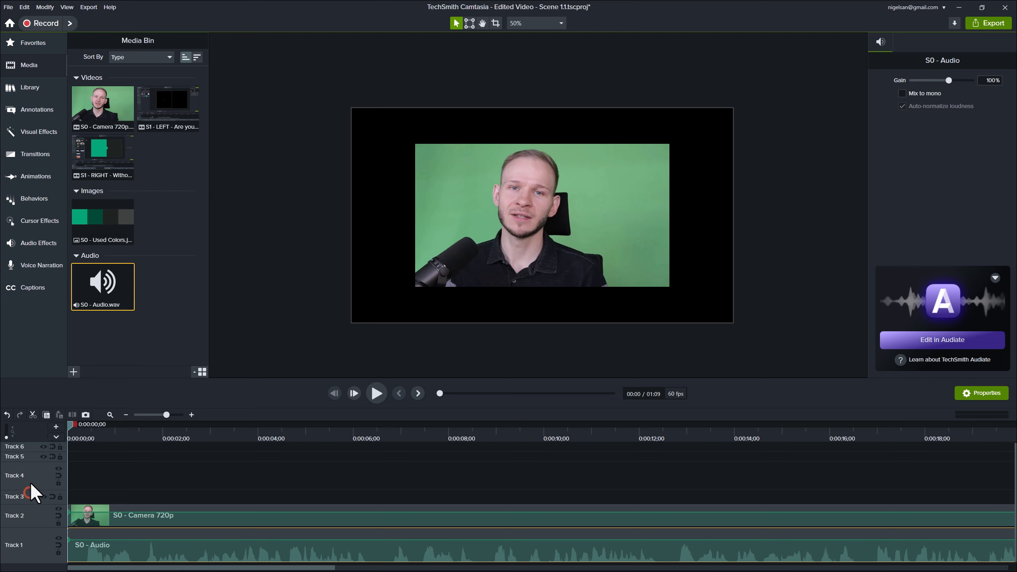
# Step: Scroll the timeline while arranging the camera and audio tracks
pyautogui.scroll(-3)
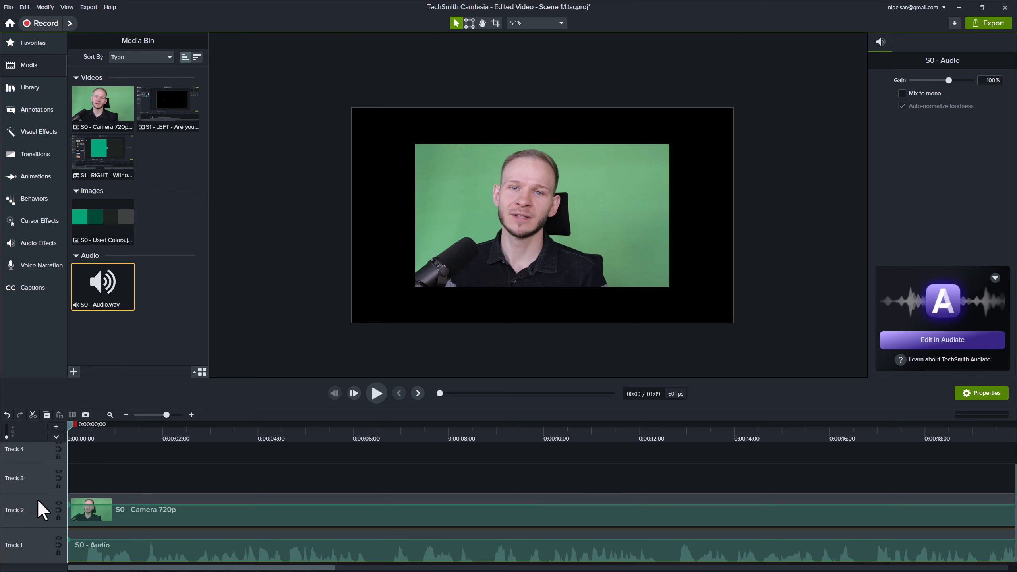
pyautogui.moveTo(16, 452)
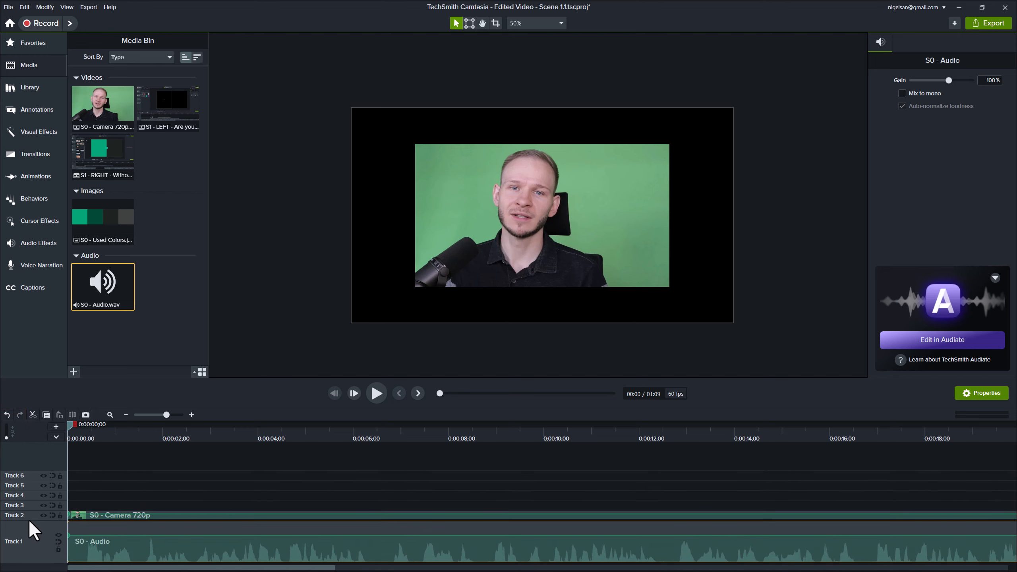
pyautogui.moveTo(130, 555)
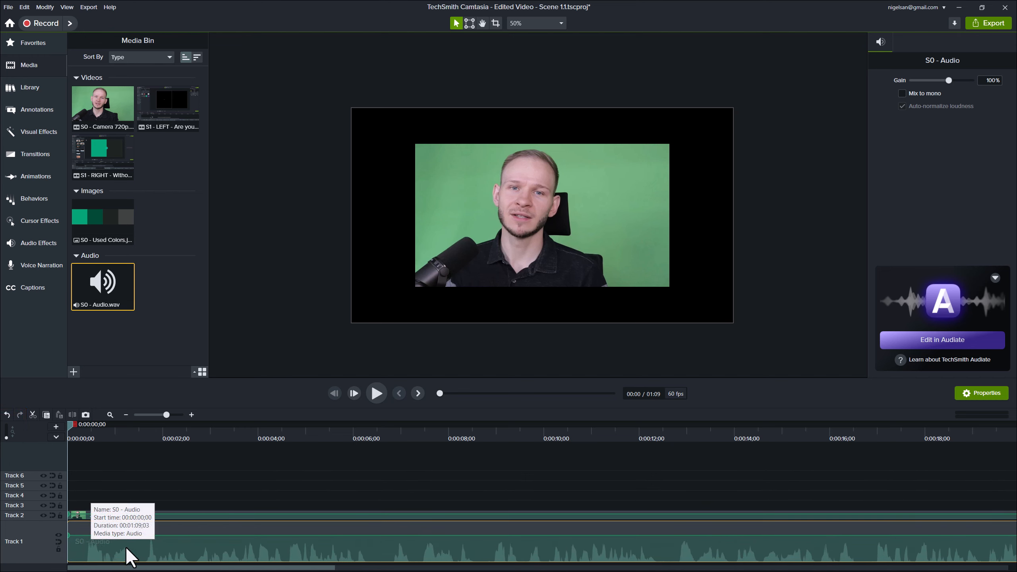
pyautogui.moveTo(308, 563)
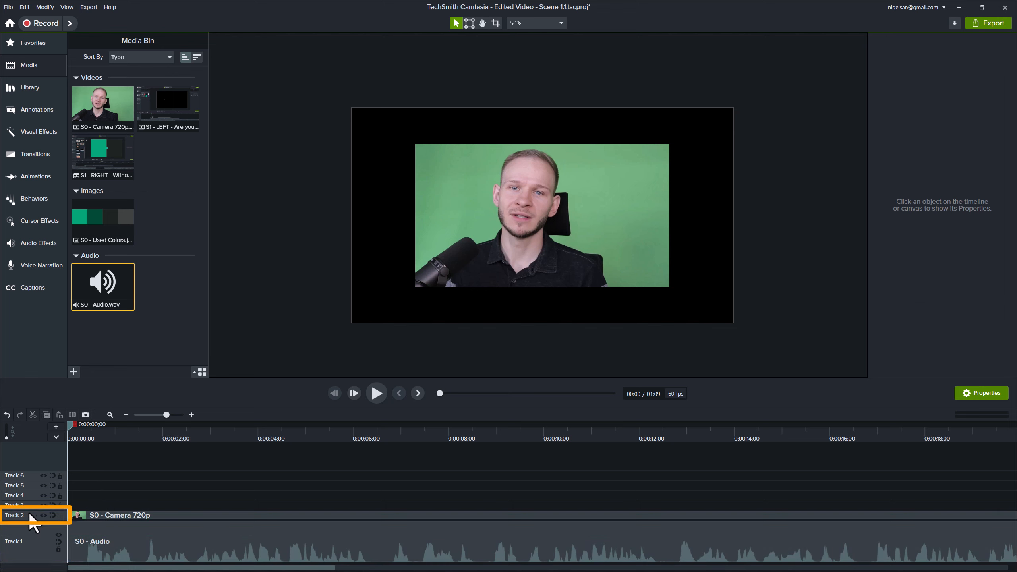
pyautogui.moveTo(86, 450)
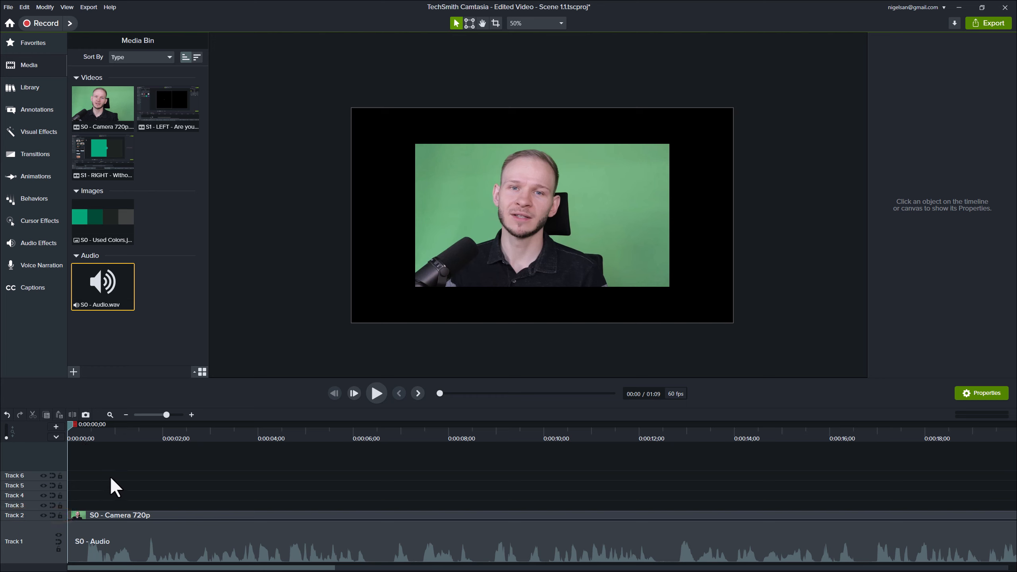
# Step: Play the video from a cleared selection and pause a little past six seconds
pyautogui.click(376, 393)
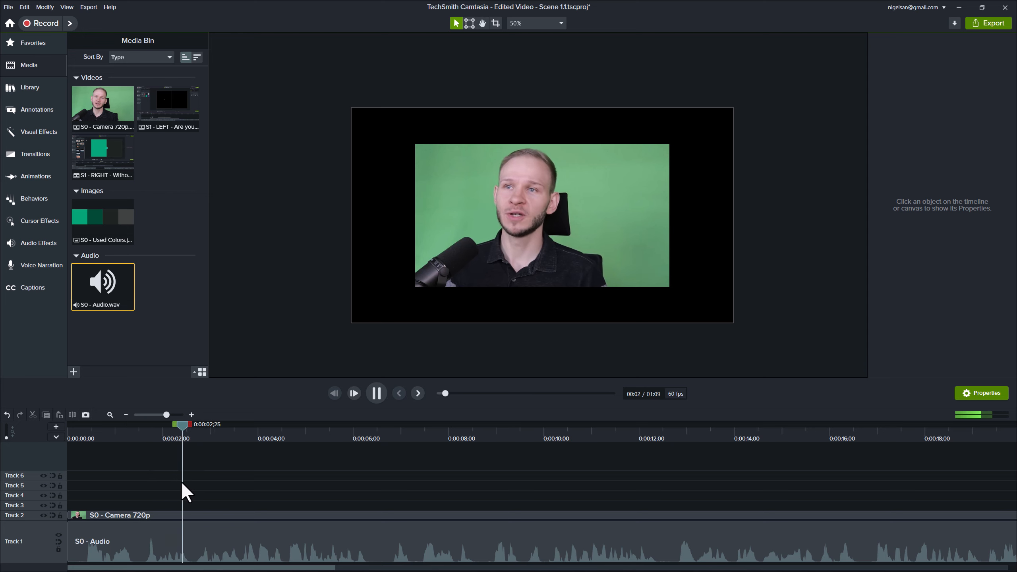
pyautogui.click(276, 424)
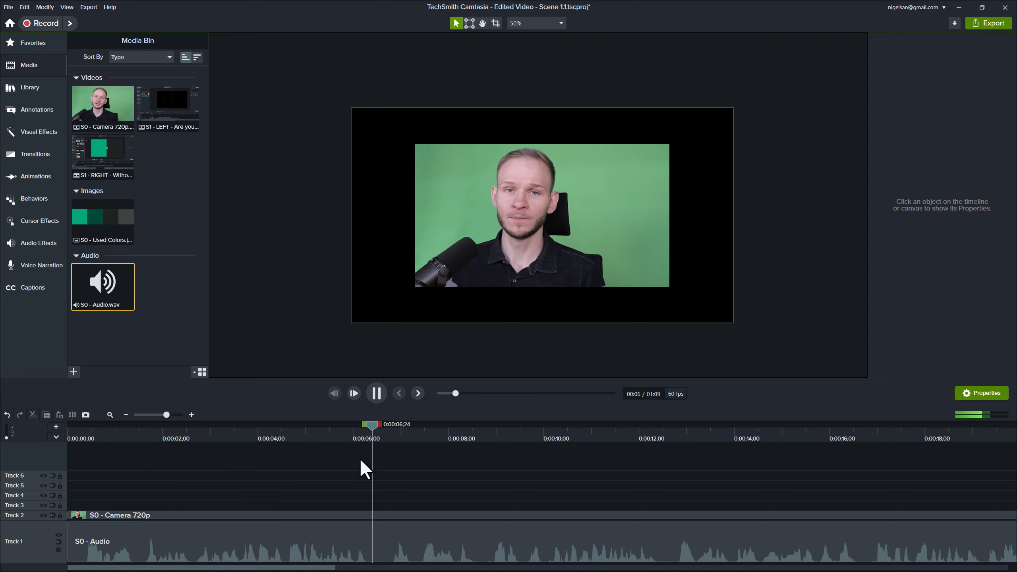
pyautogui.click(376, 393)
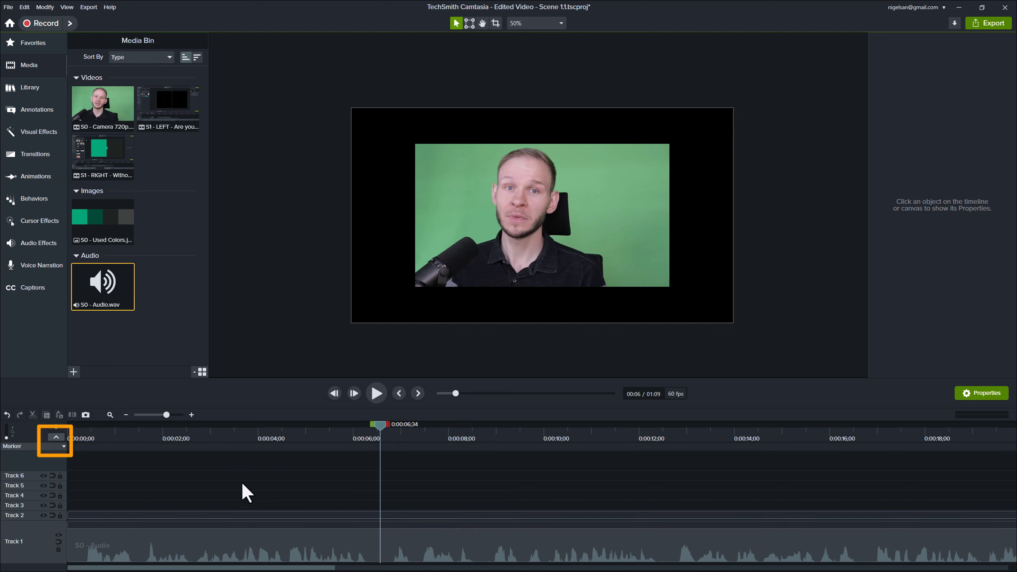
# Step: Add a marker named S2 at about six seconds and another at 0:00
pyautogui.click(55, 440)
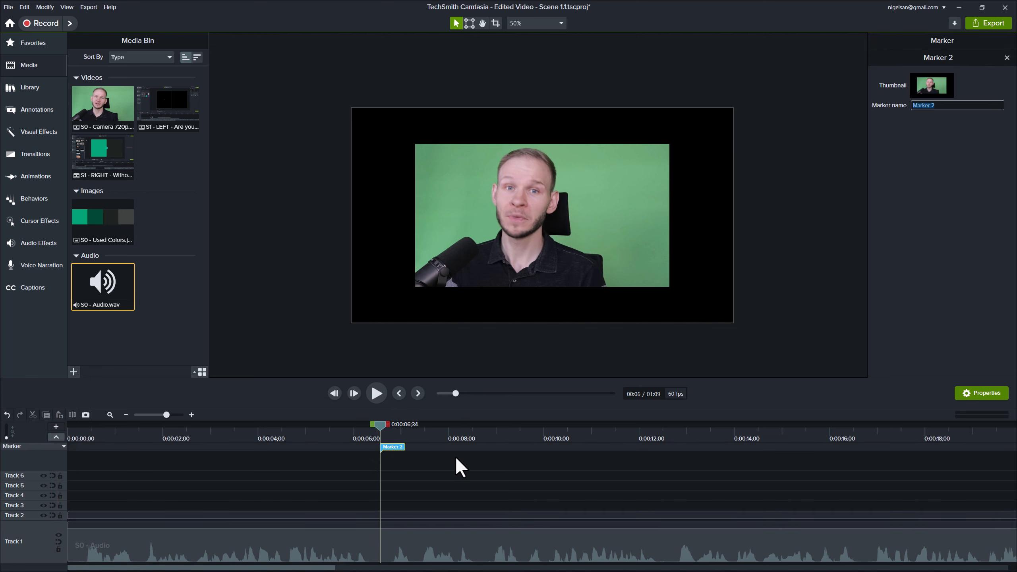
pyautogui.write('S2')
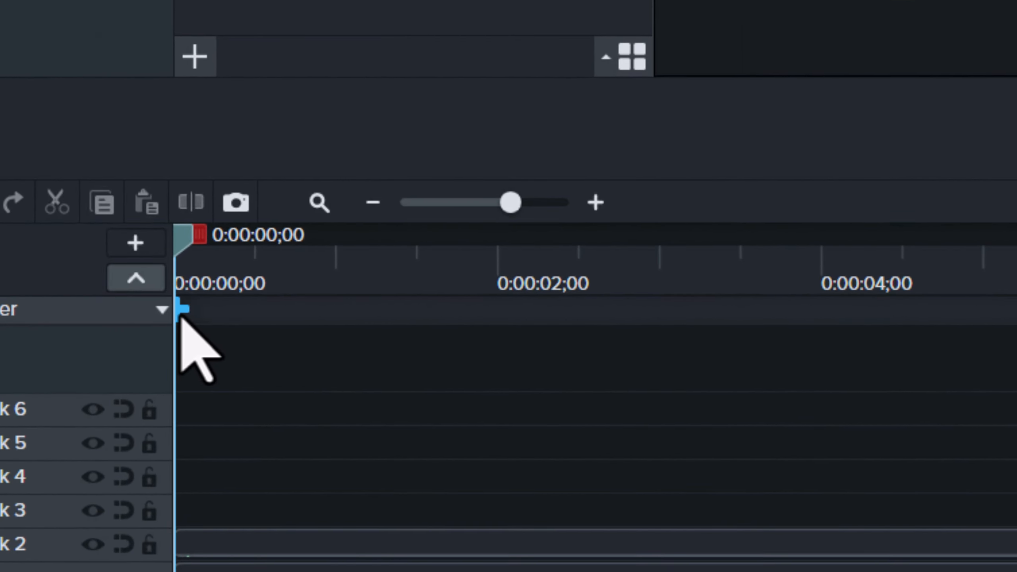
pyautogui.click(185, 313)
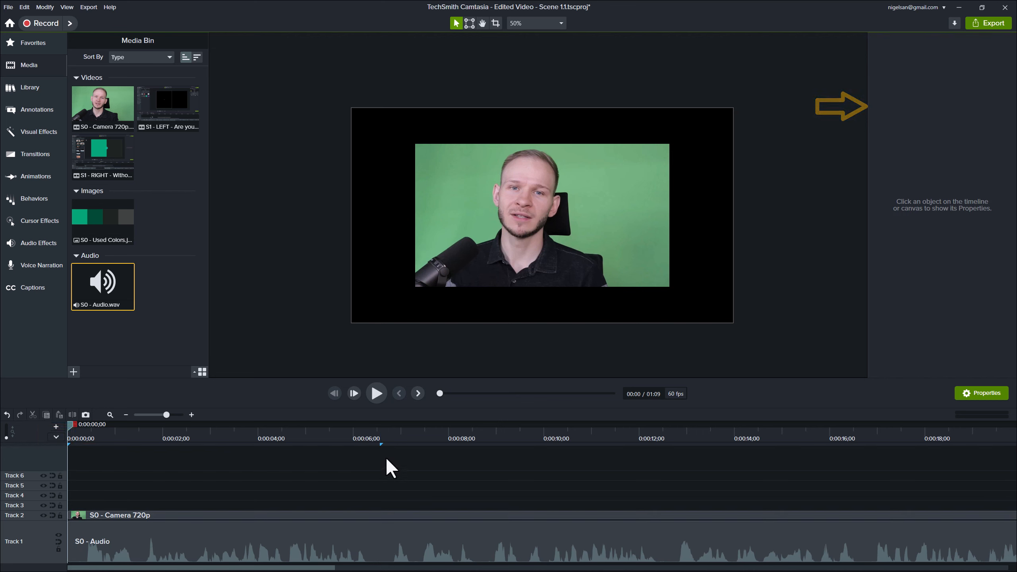
pyautogui.click(68, 438)
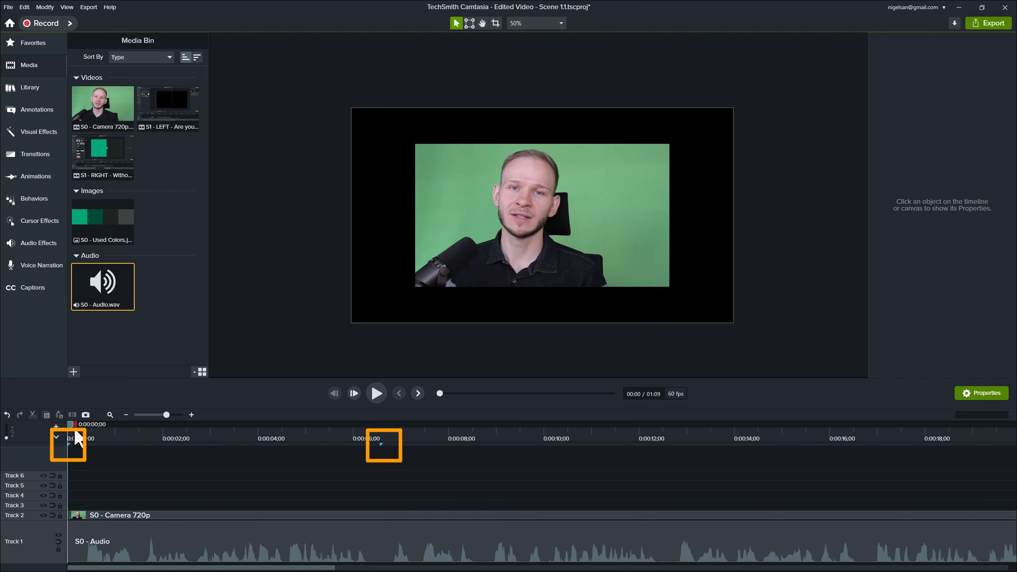
pyautogui.click(314, 424)
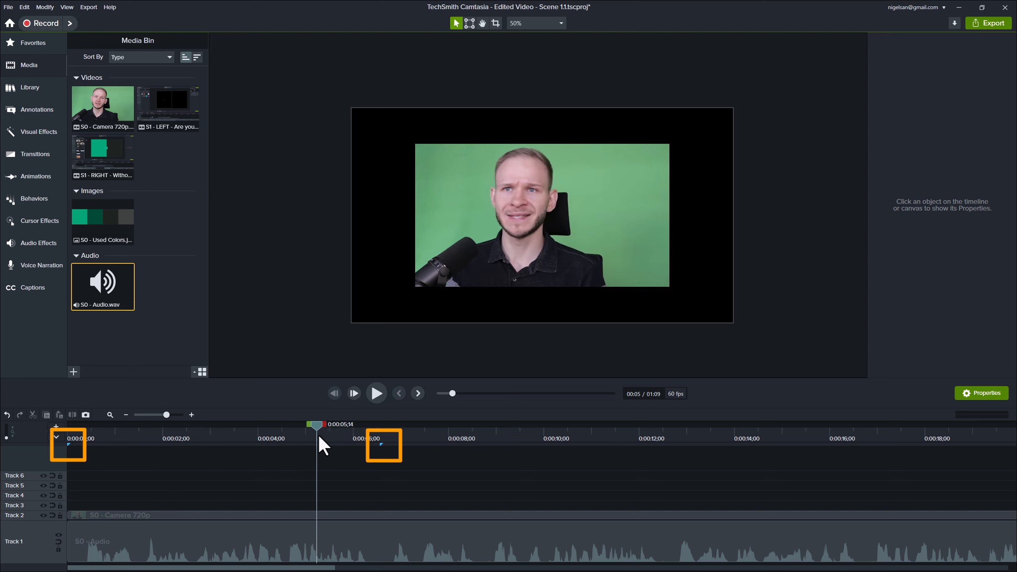
pyautogui.click(123, 425)
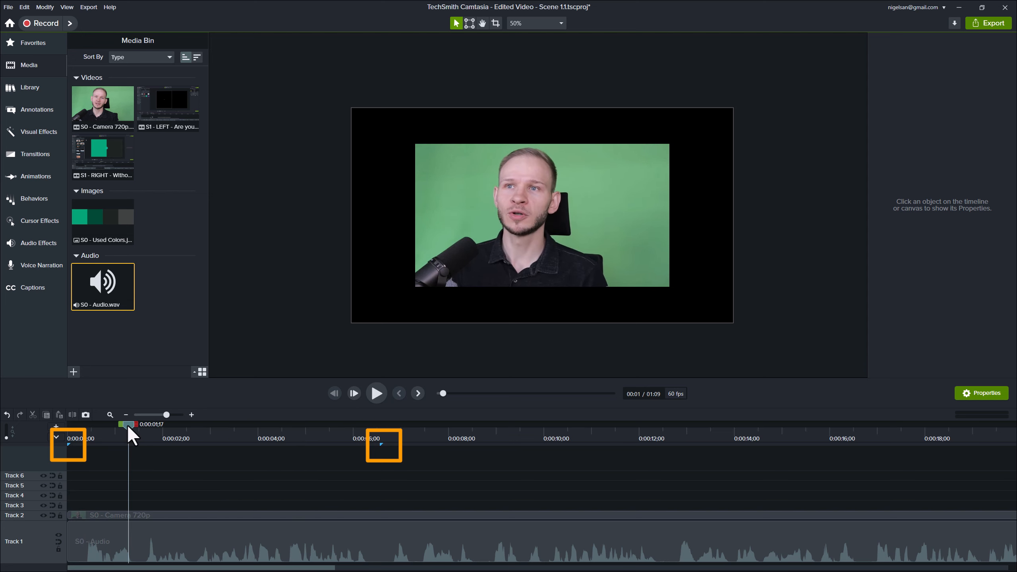
pyautogui.click(527, 222)
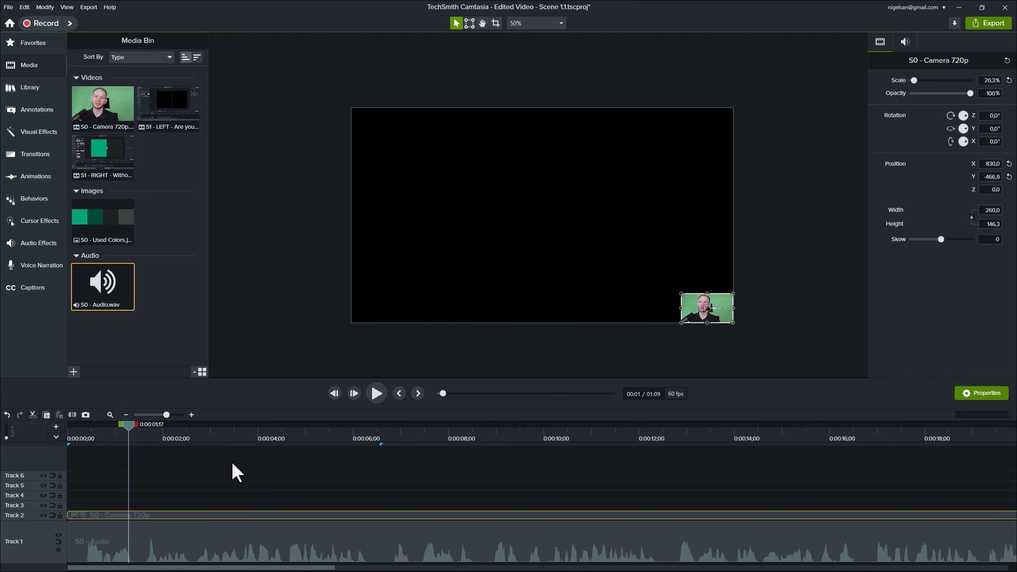
pyautogui.moveTo(291, 483)
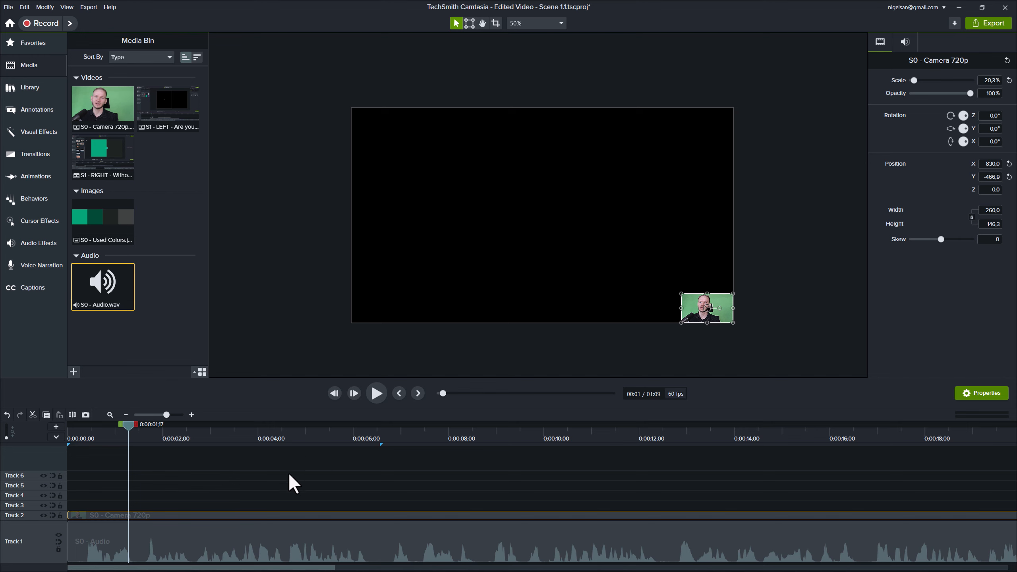